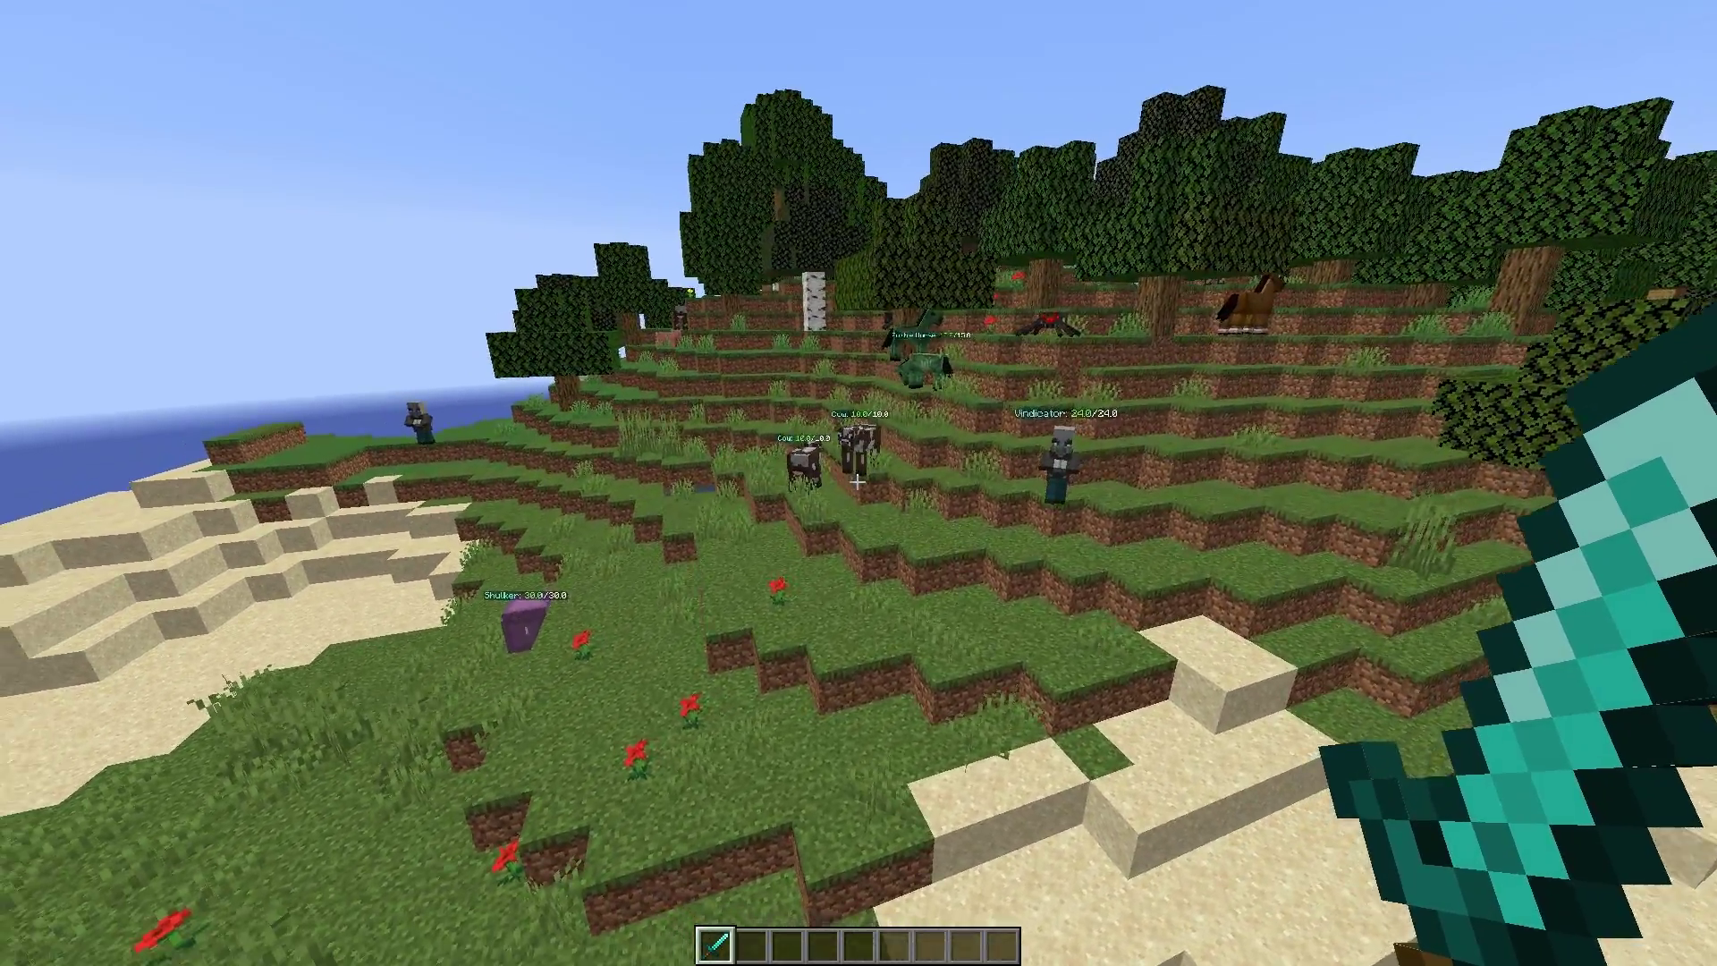
mouse_move(859, 483)
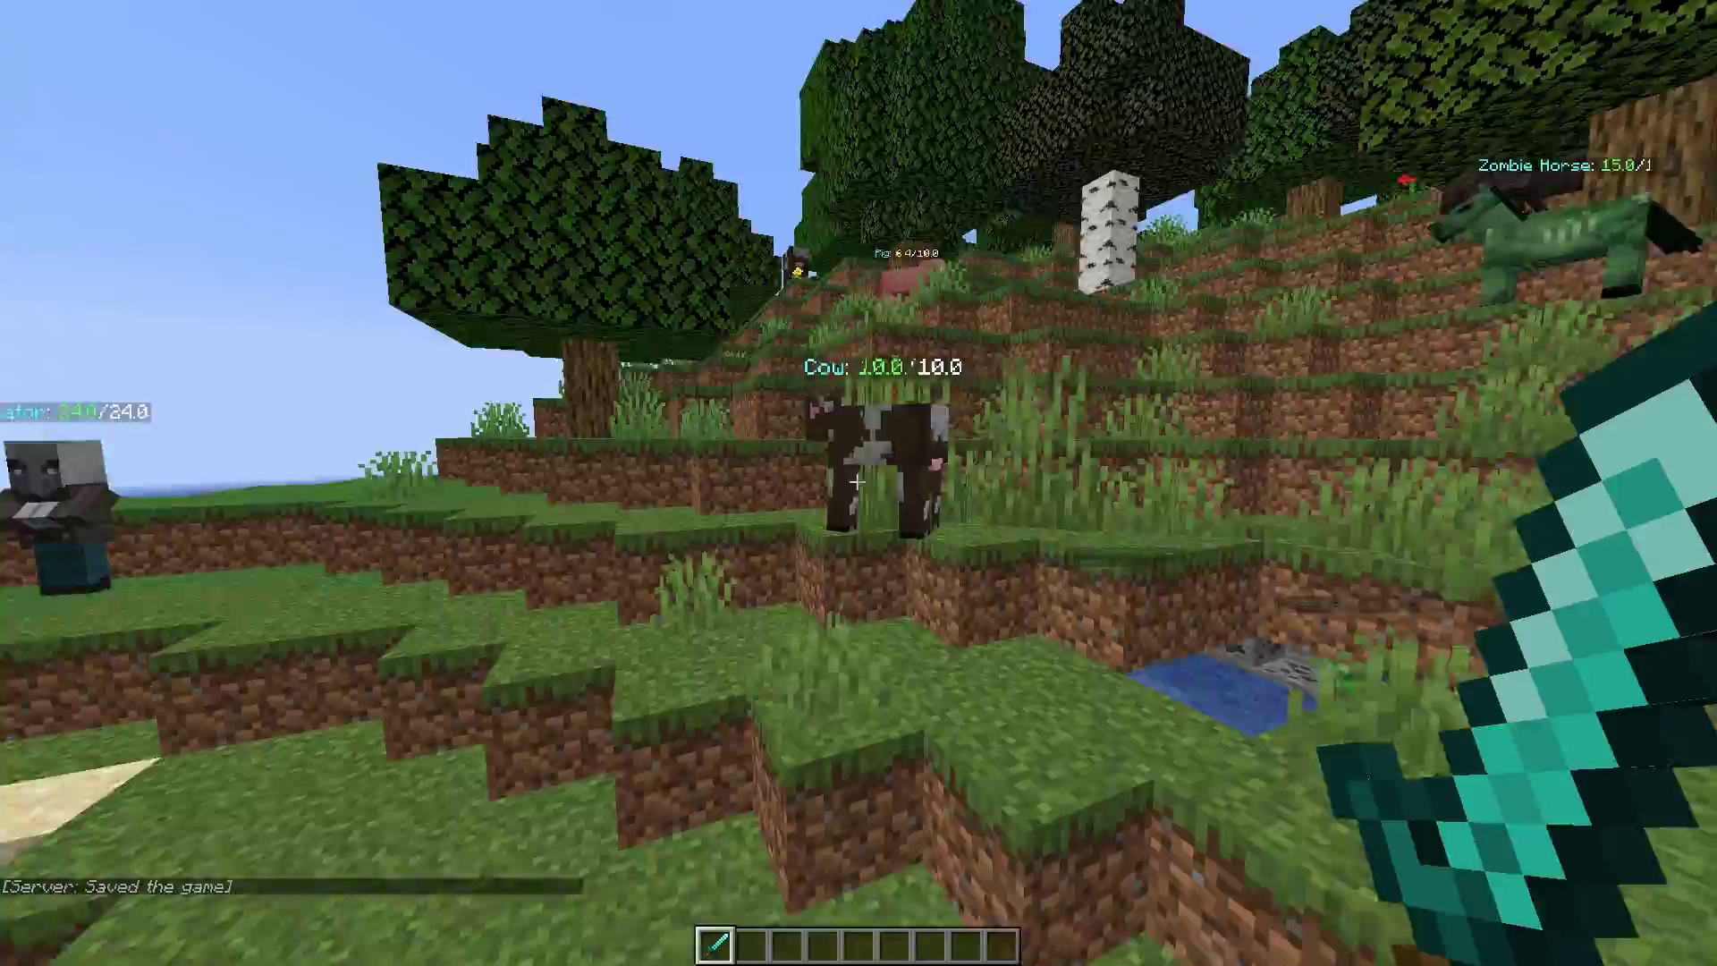
Open /plugins/HoloMobHealth/config.yml in the file editor
left_click(859, 483)
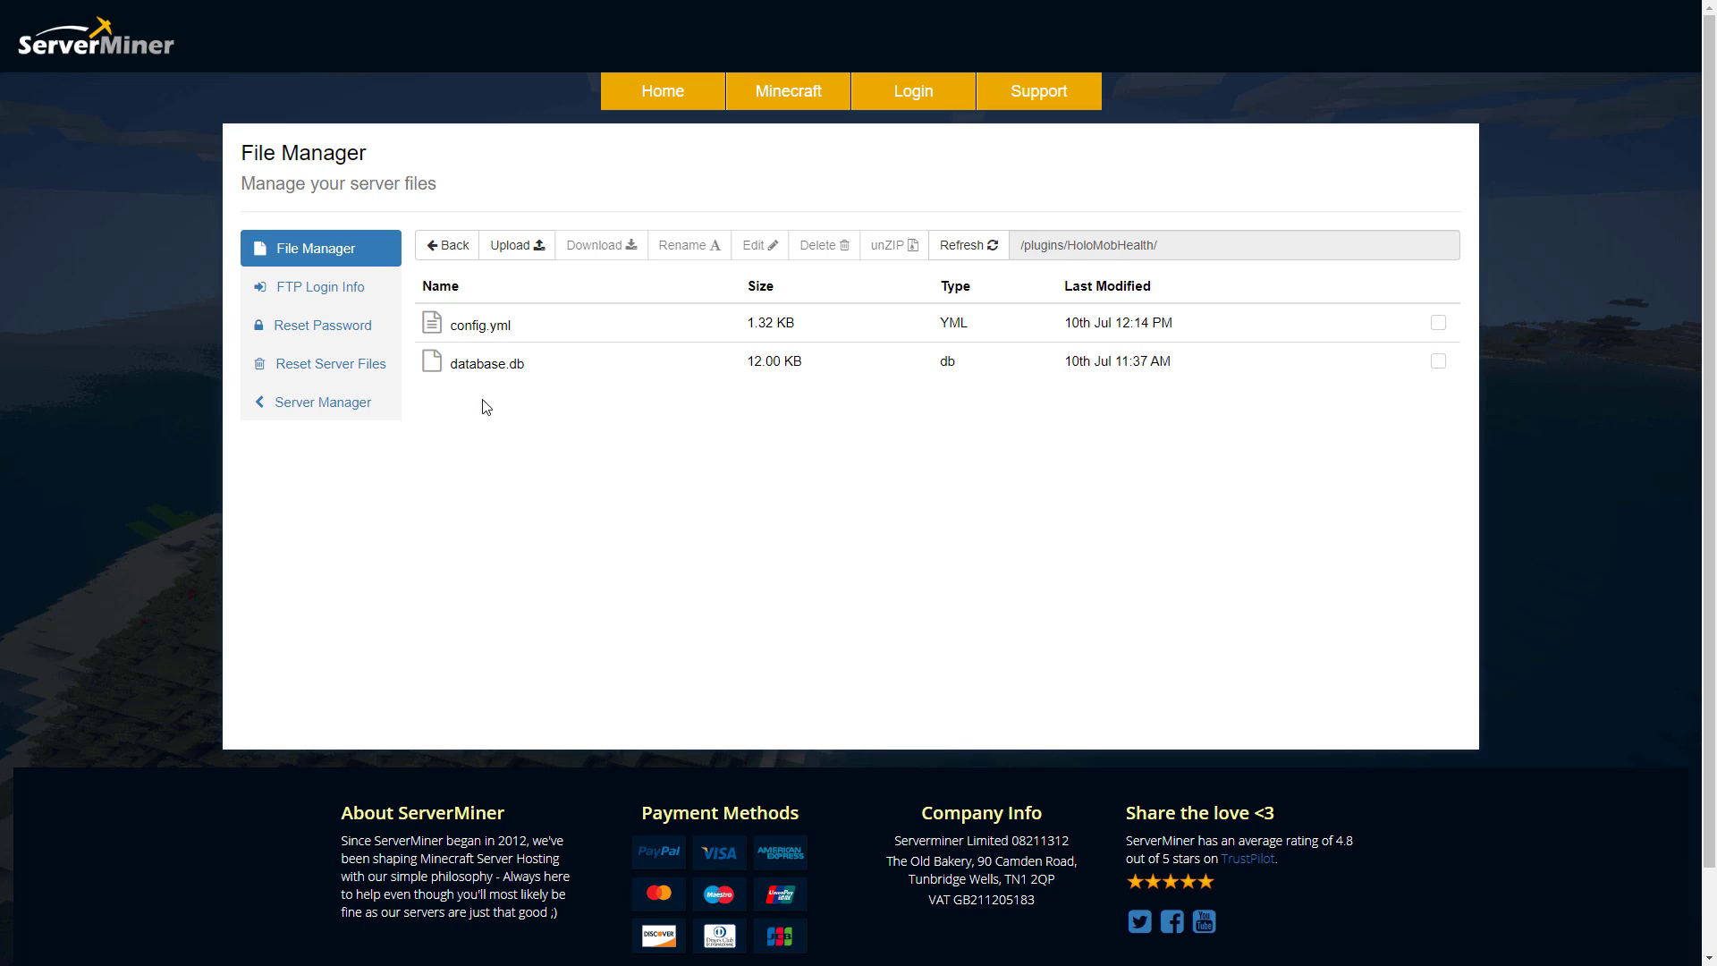
double_click(480, 324)
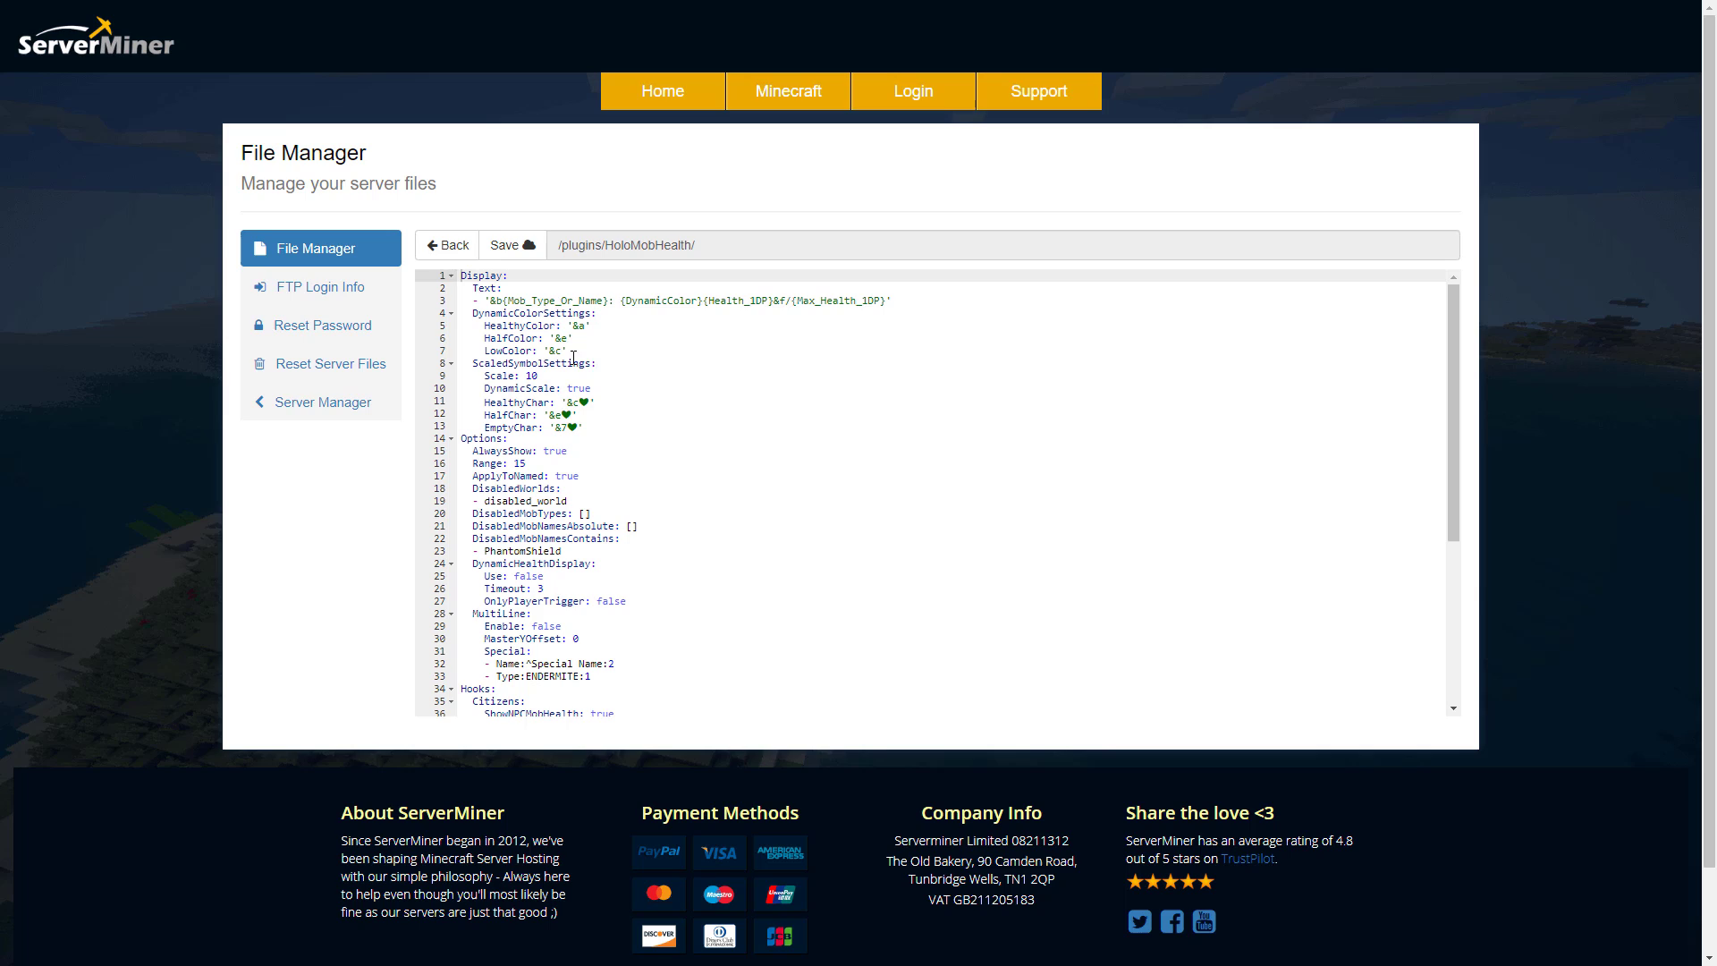
mouse_move(860, 299)
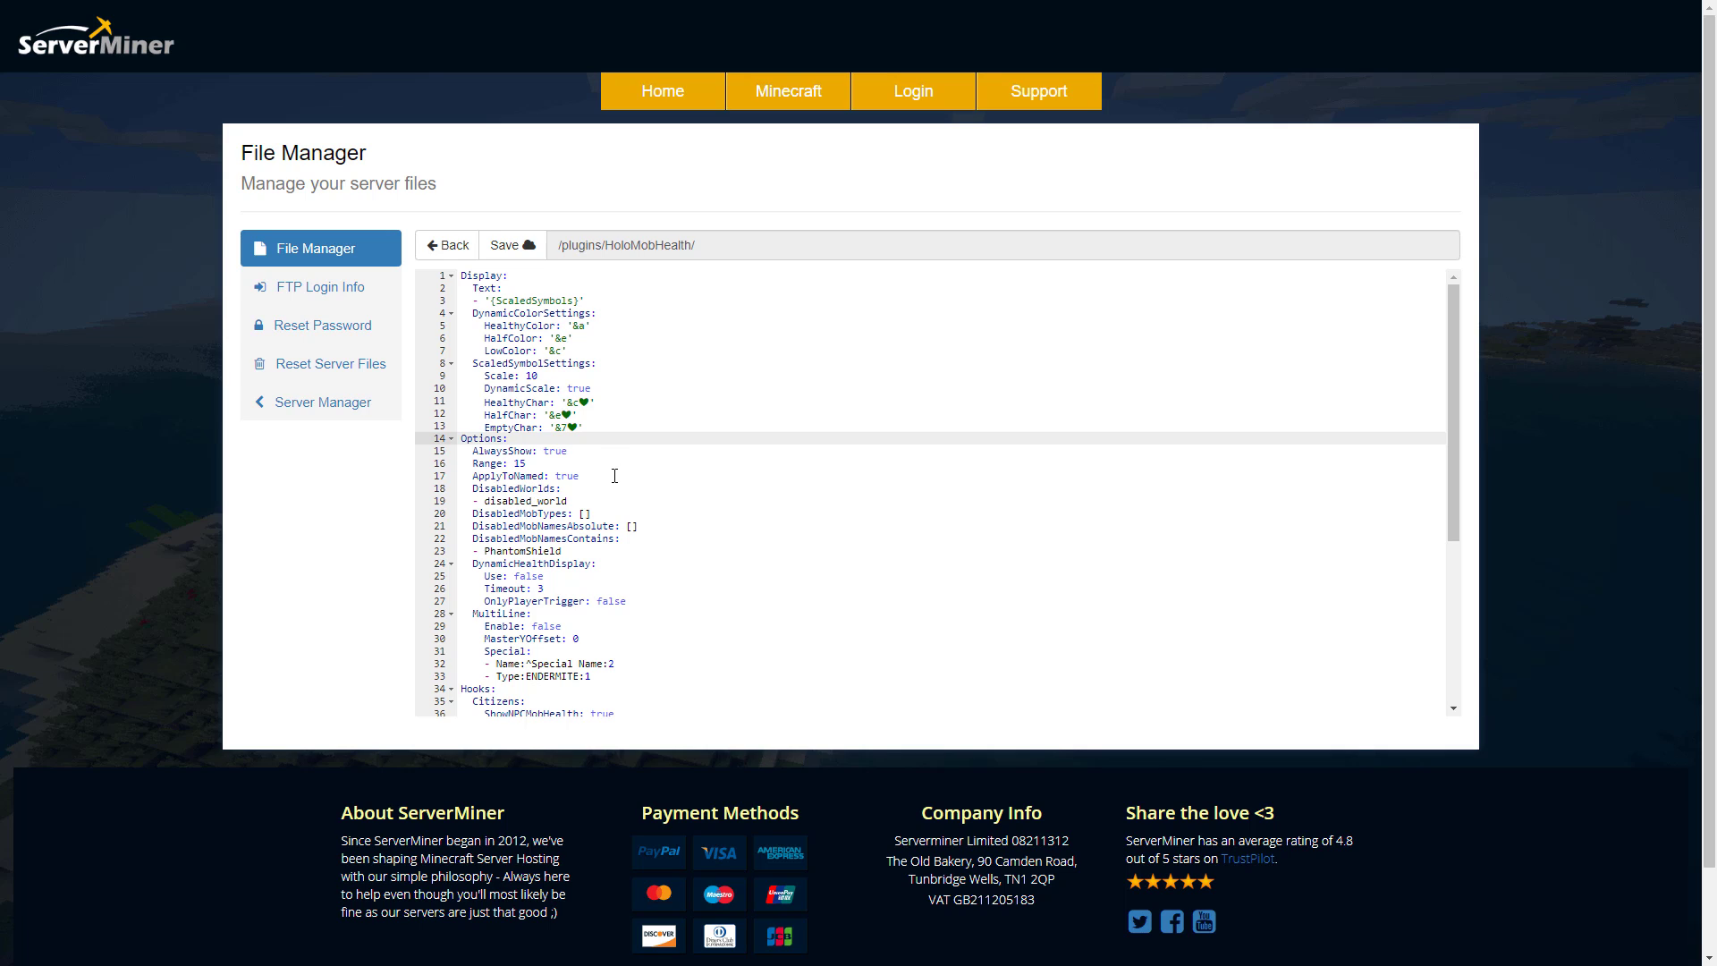
scroll("down", 3)
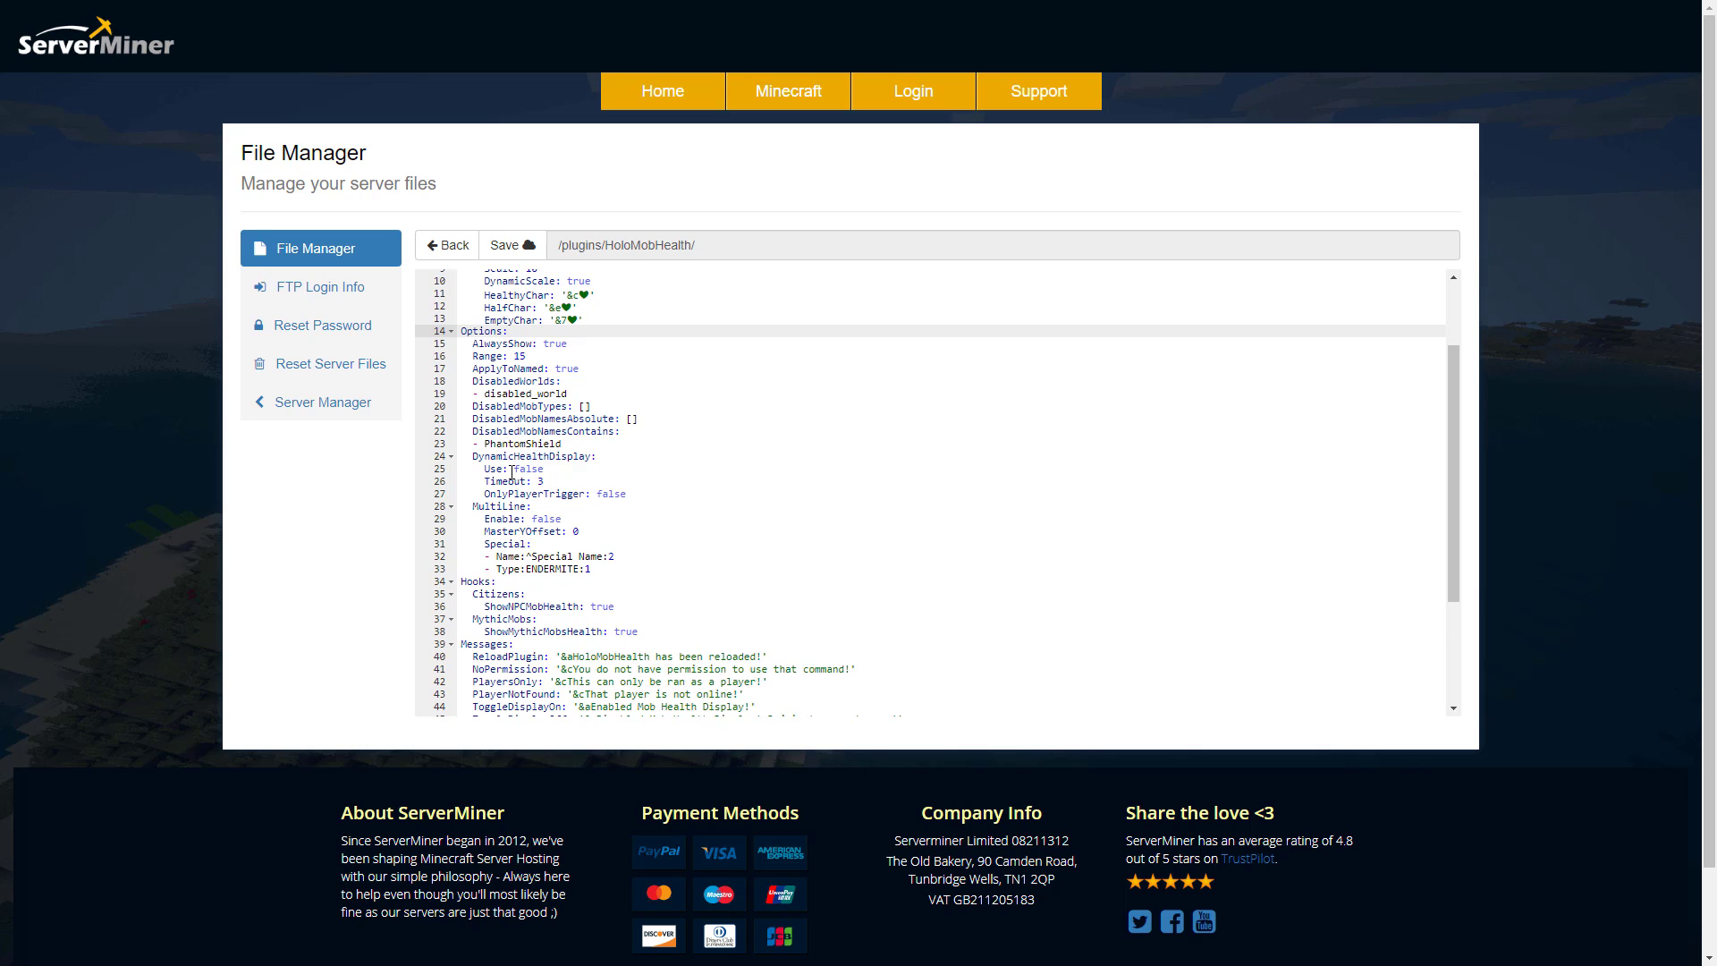
scroll("down", 3)
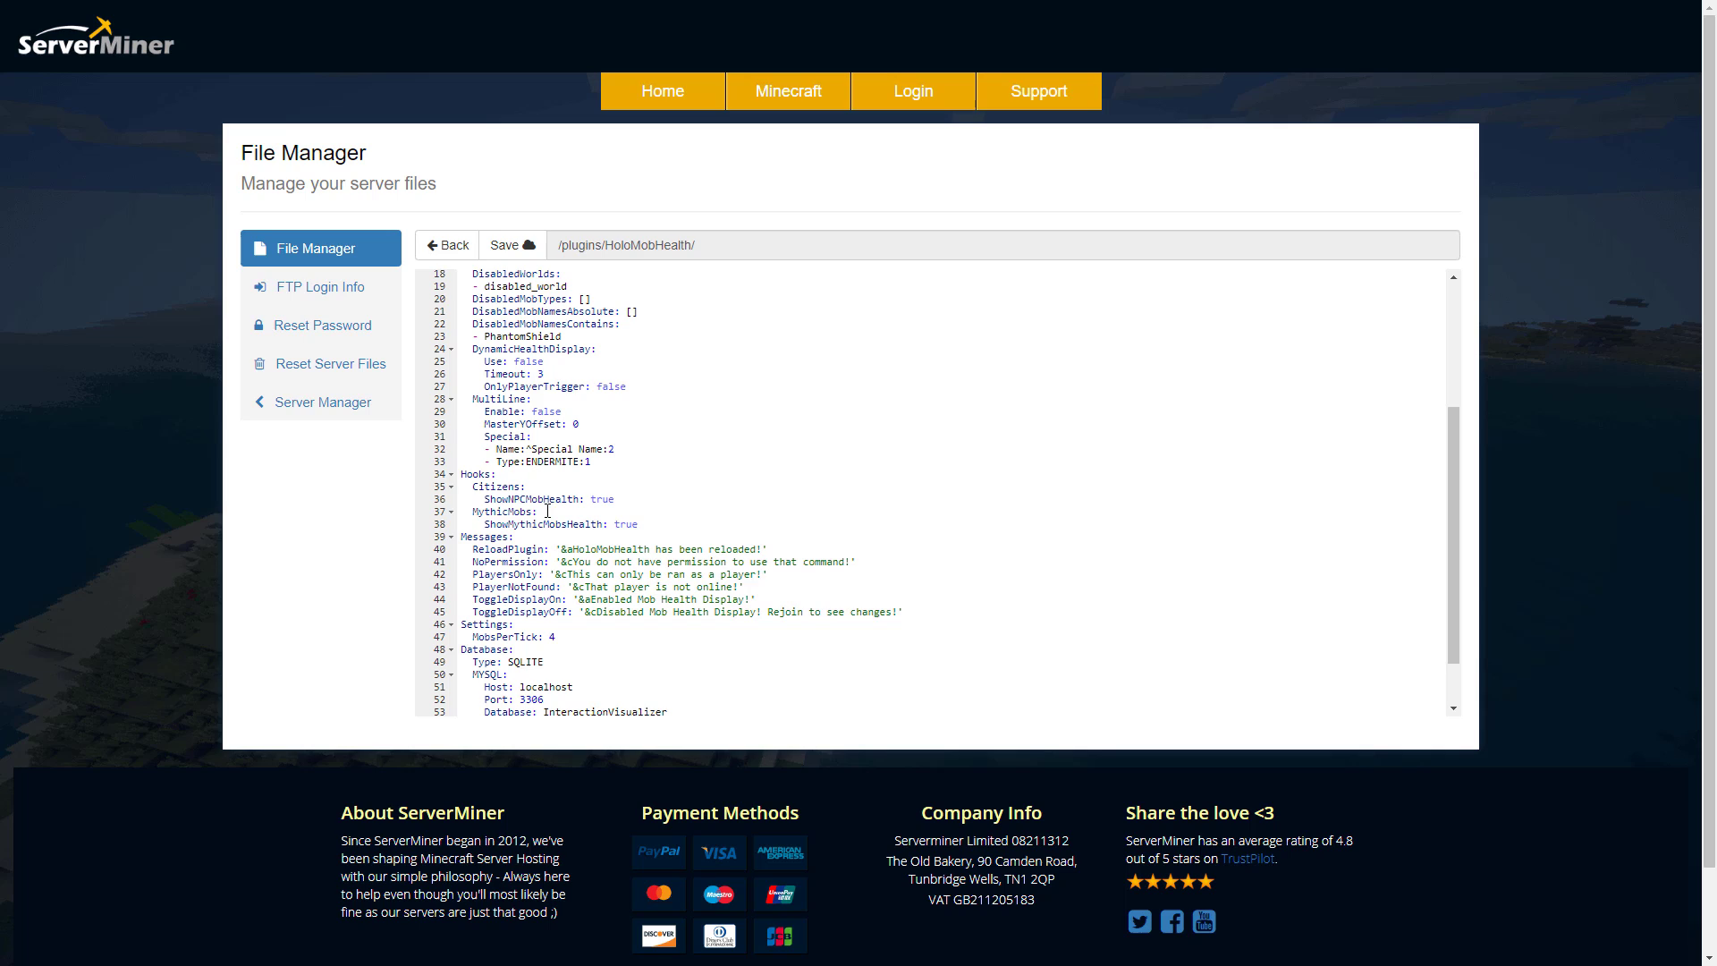
scroll("down", 3)
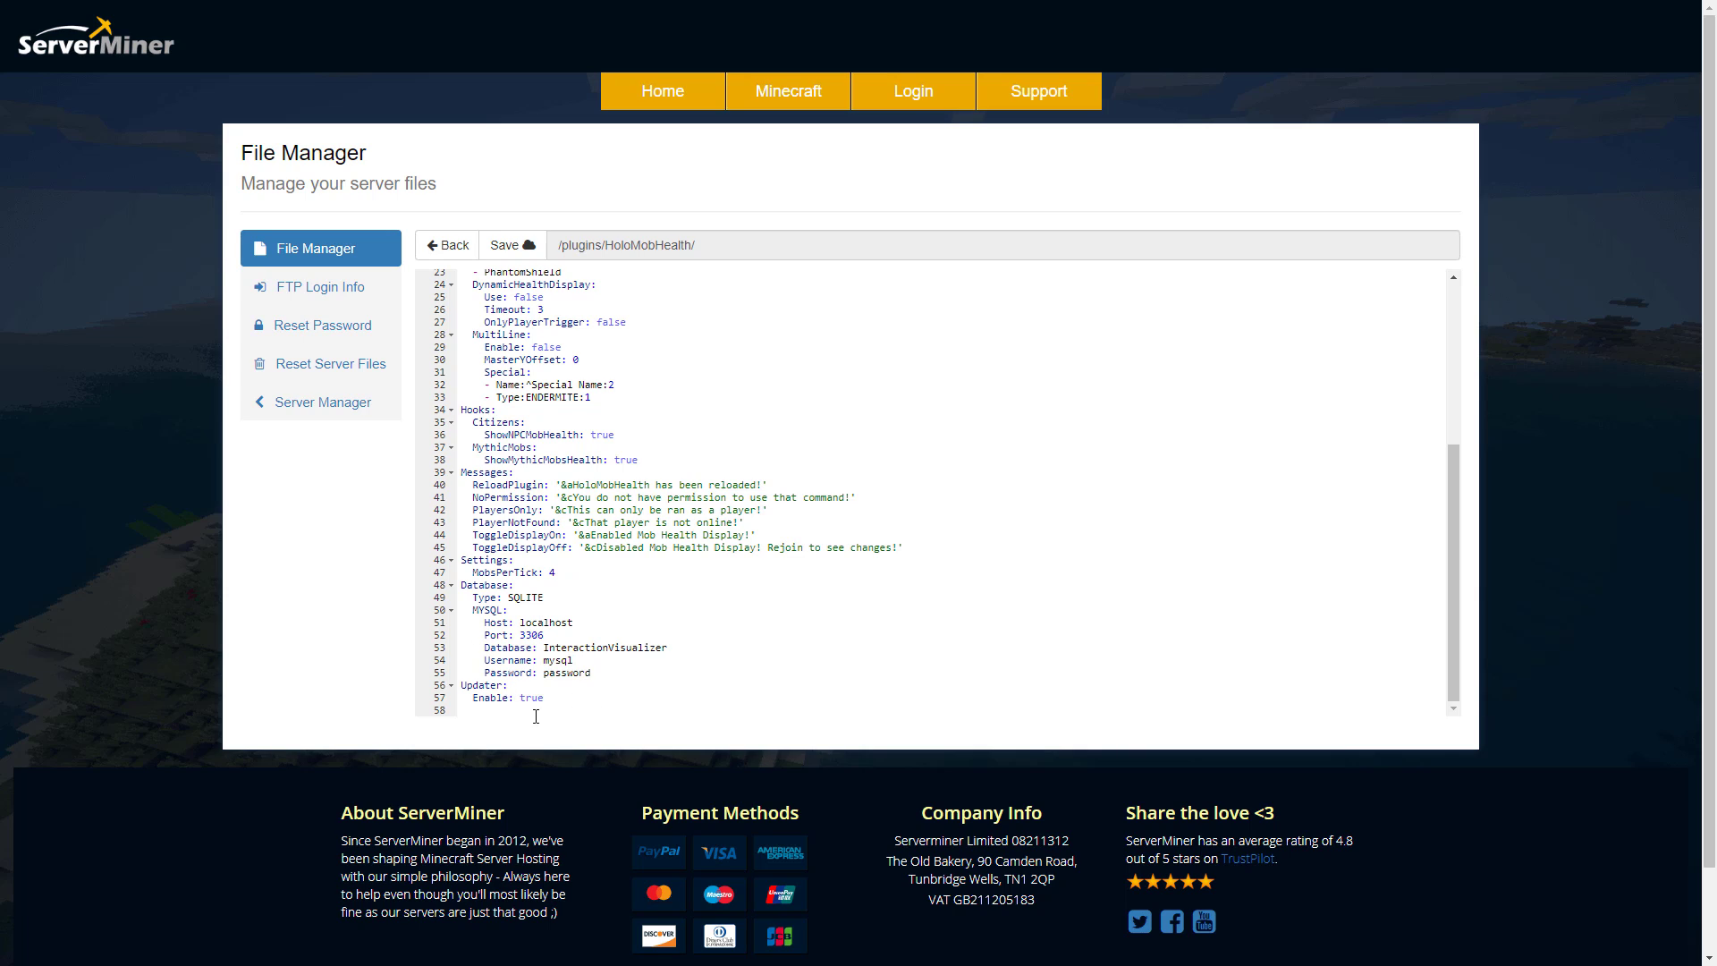
mouse_move(435, 592)
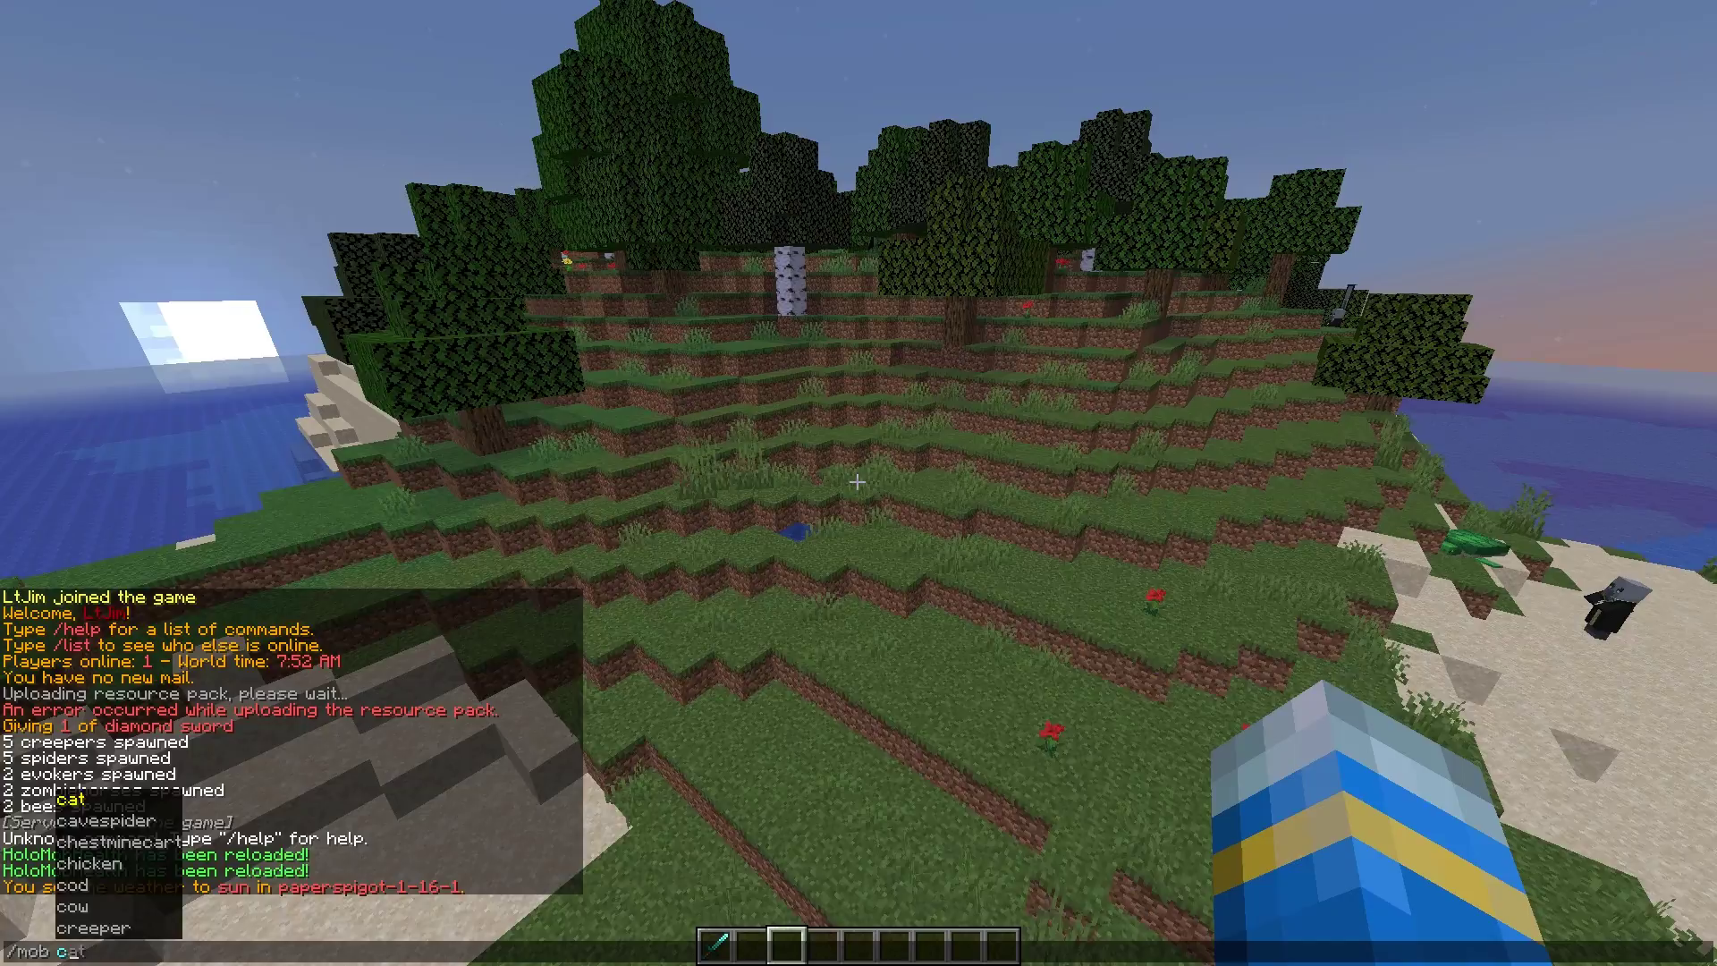
Spawn a creeper with the /mob creeper chat command to test the health display
type("creeper")
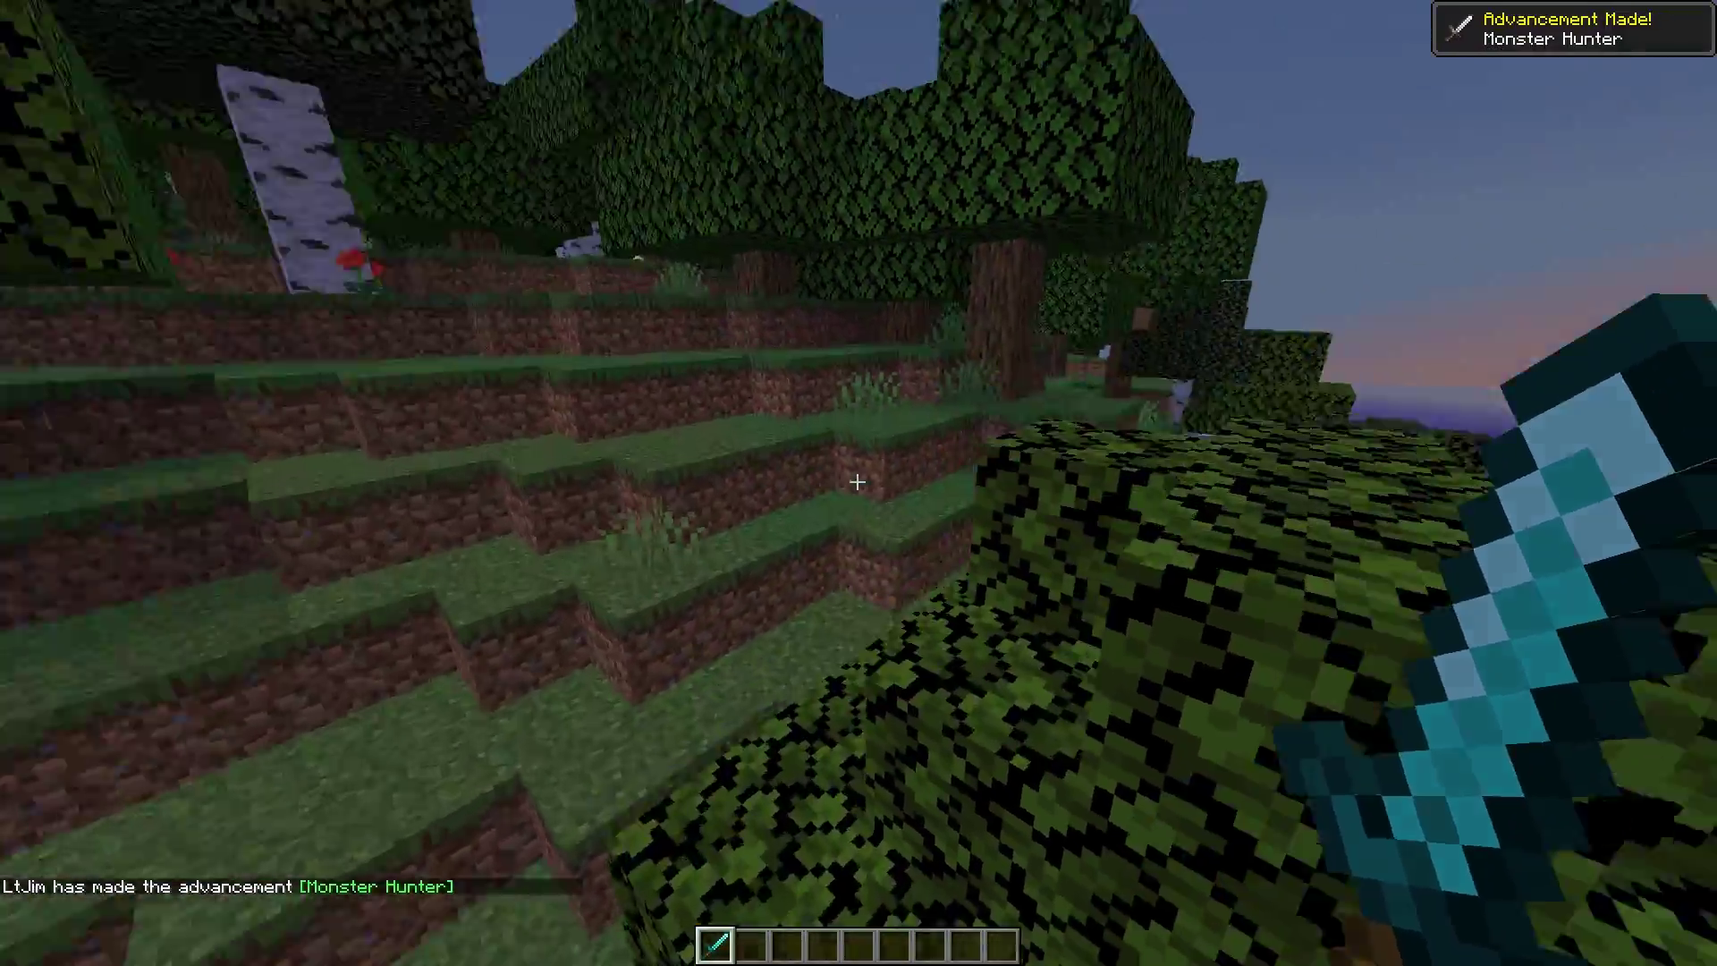
mouse_move(858, 479)
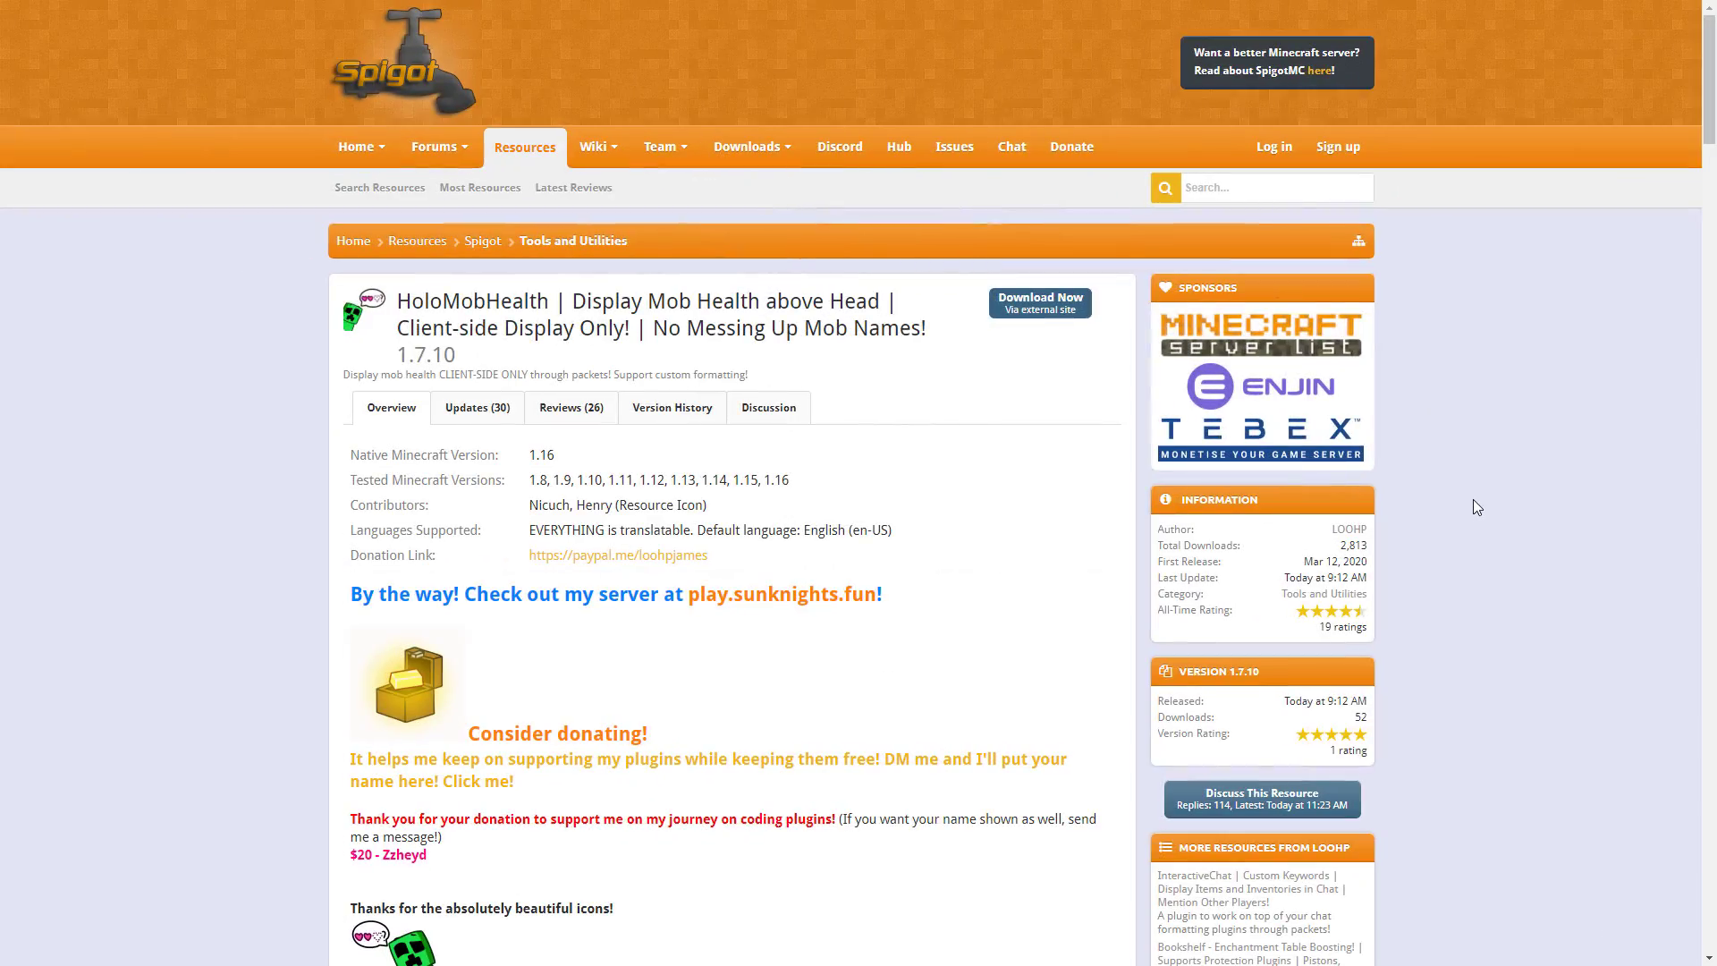
mouse_move(515, 472)
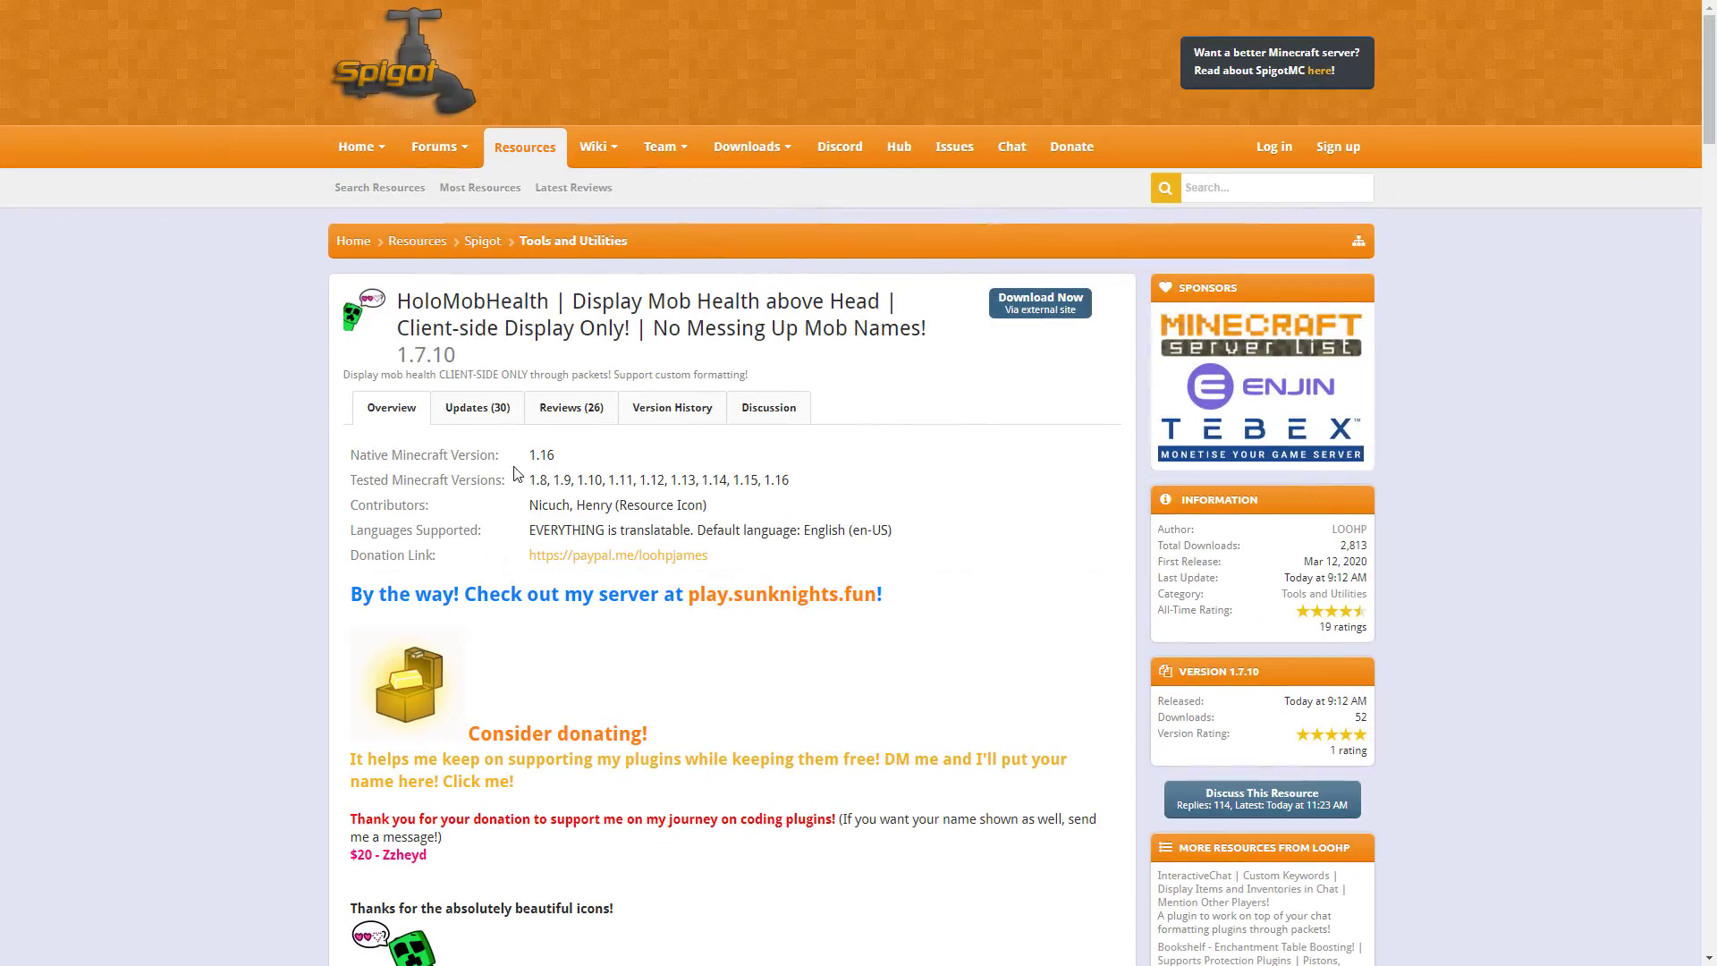
scroll("down", 3)
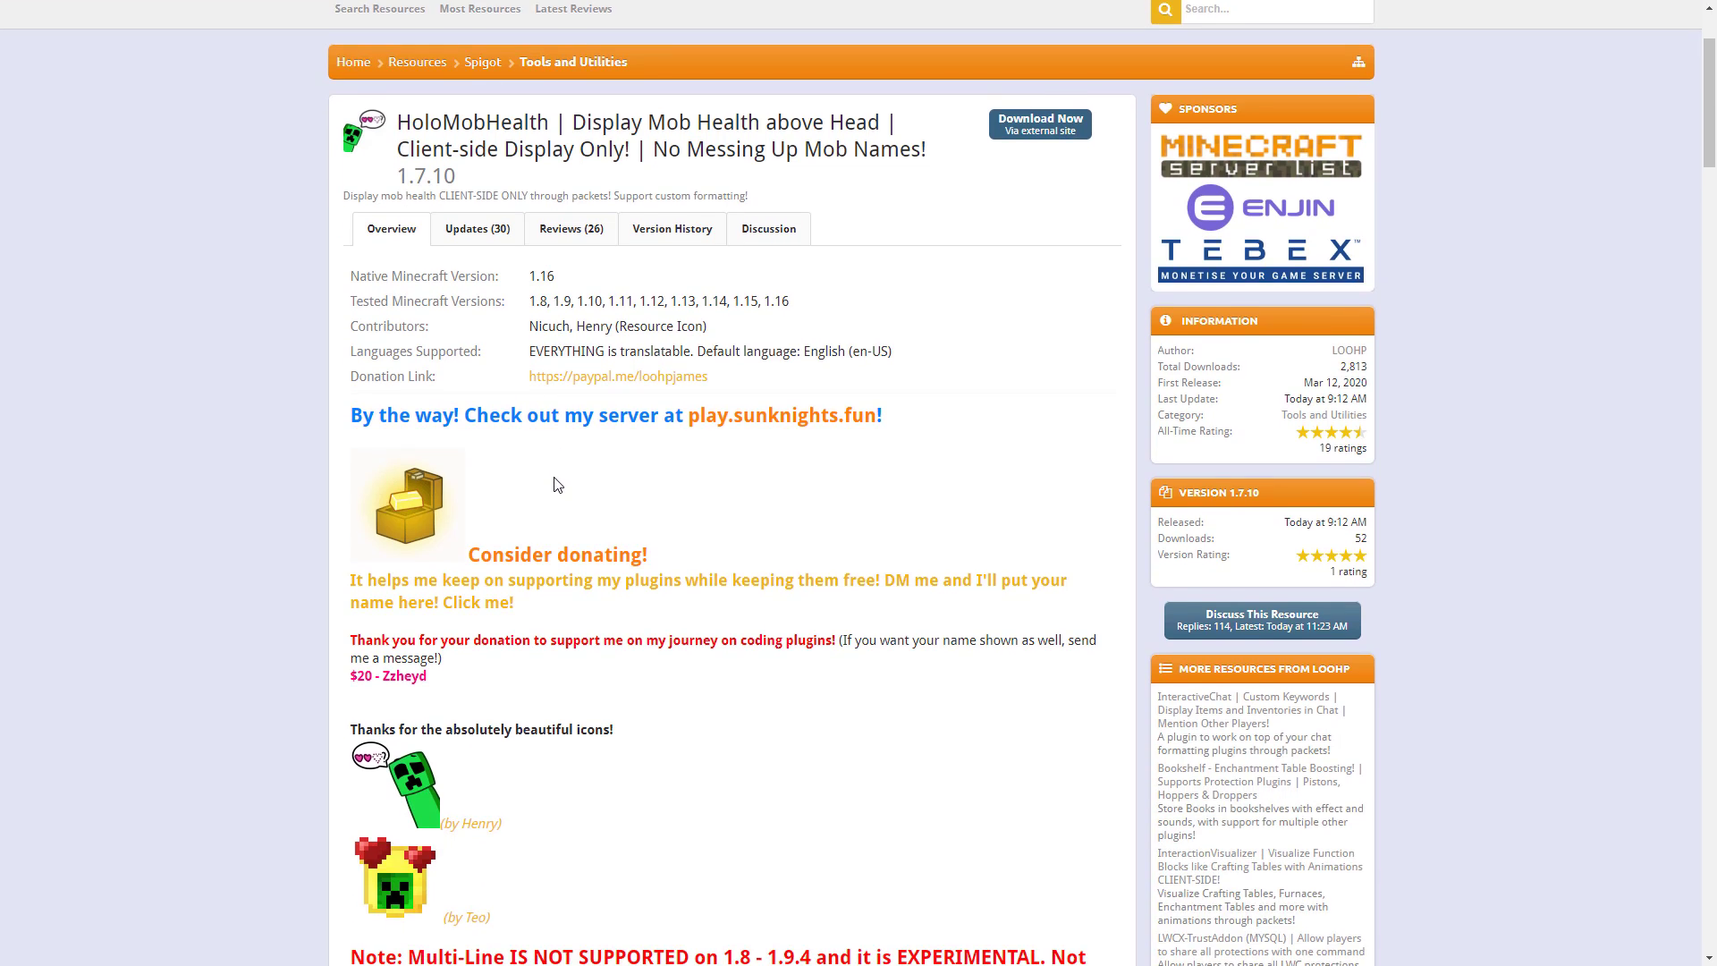
scroll("down", 3)
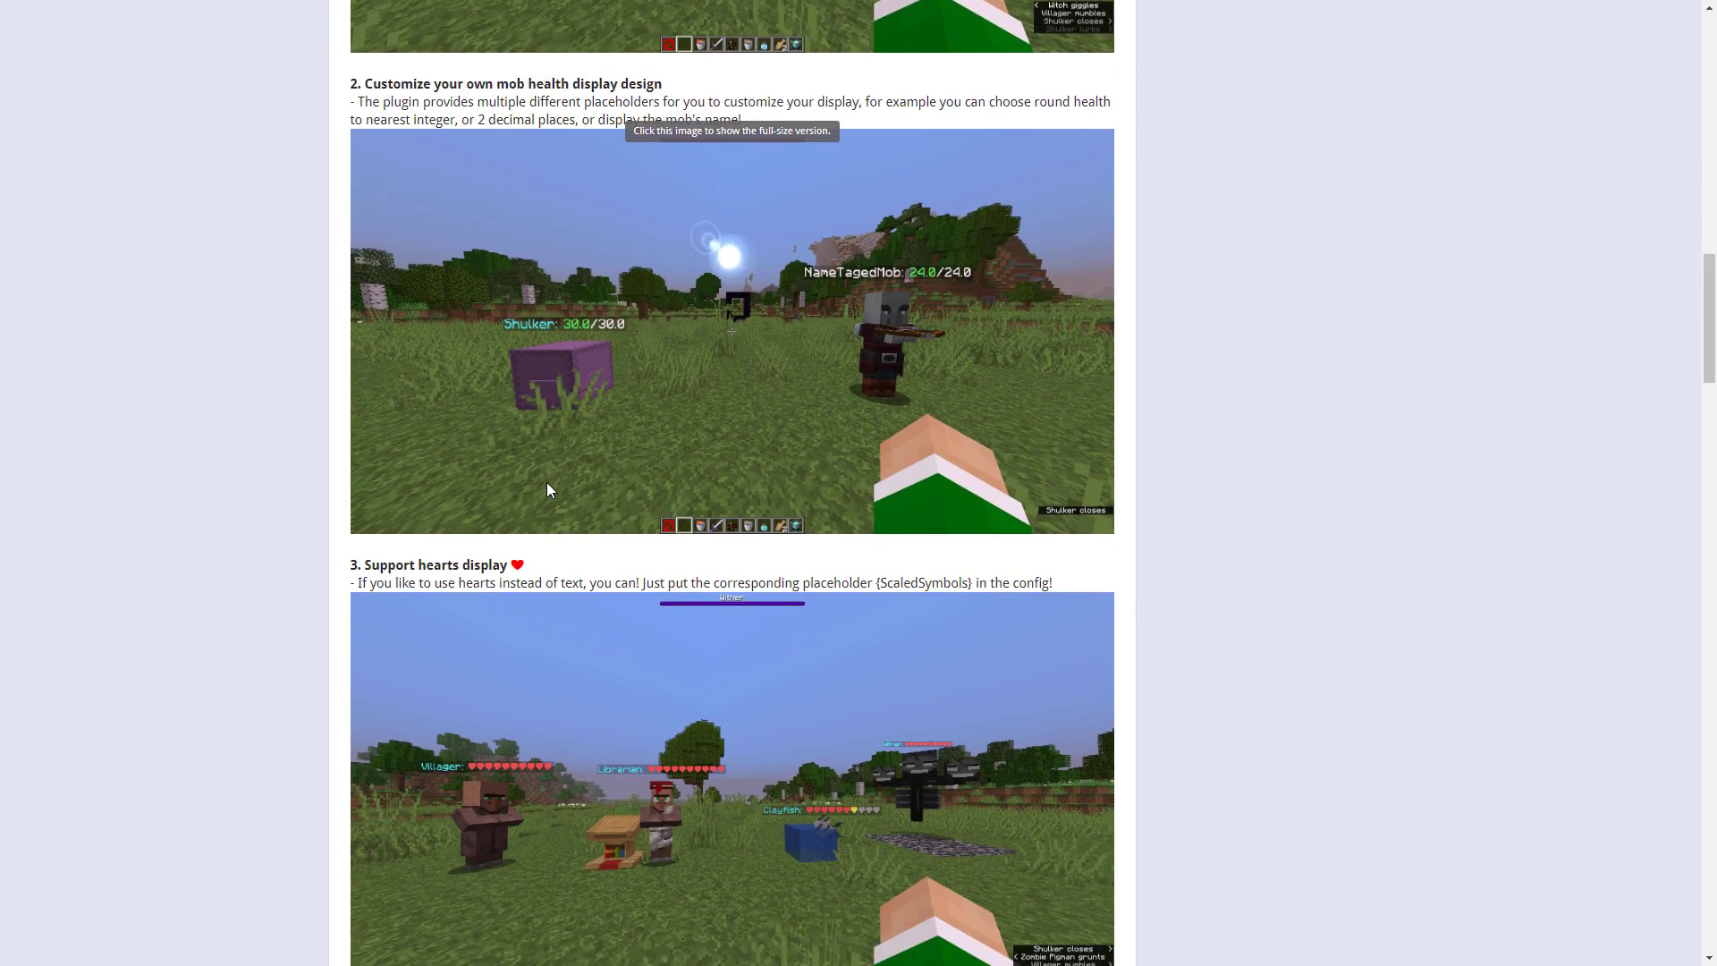
scroll("down", 3)
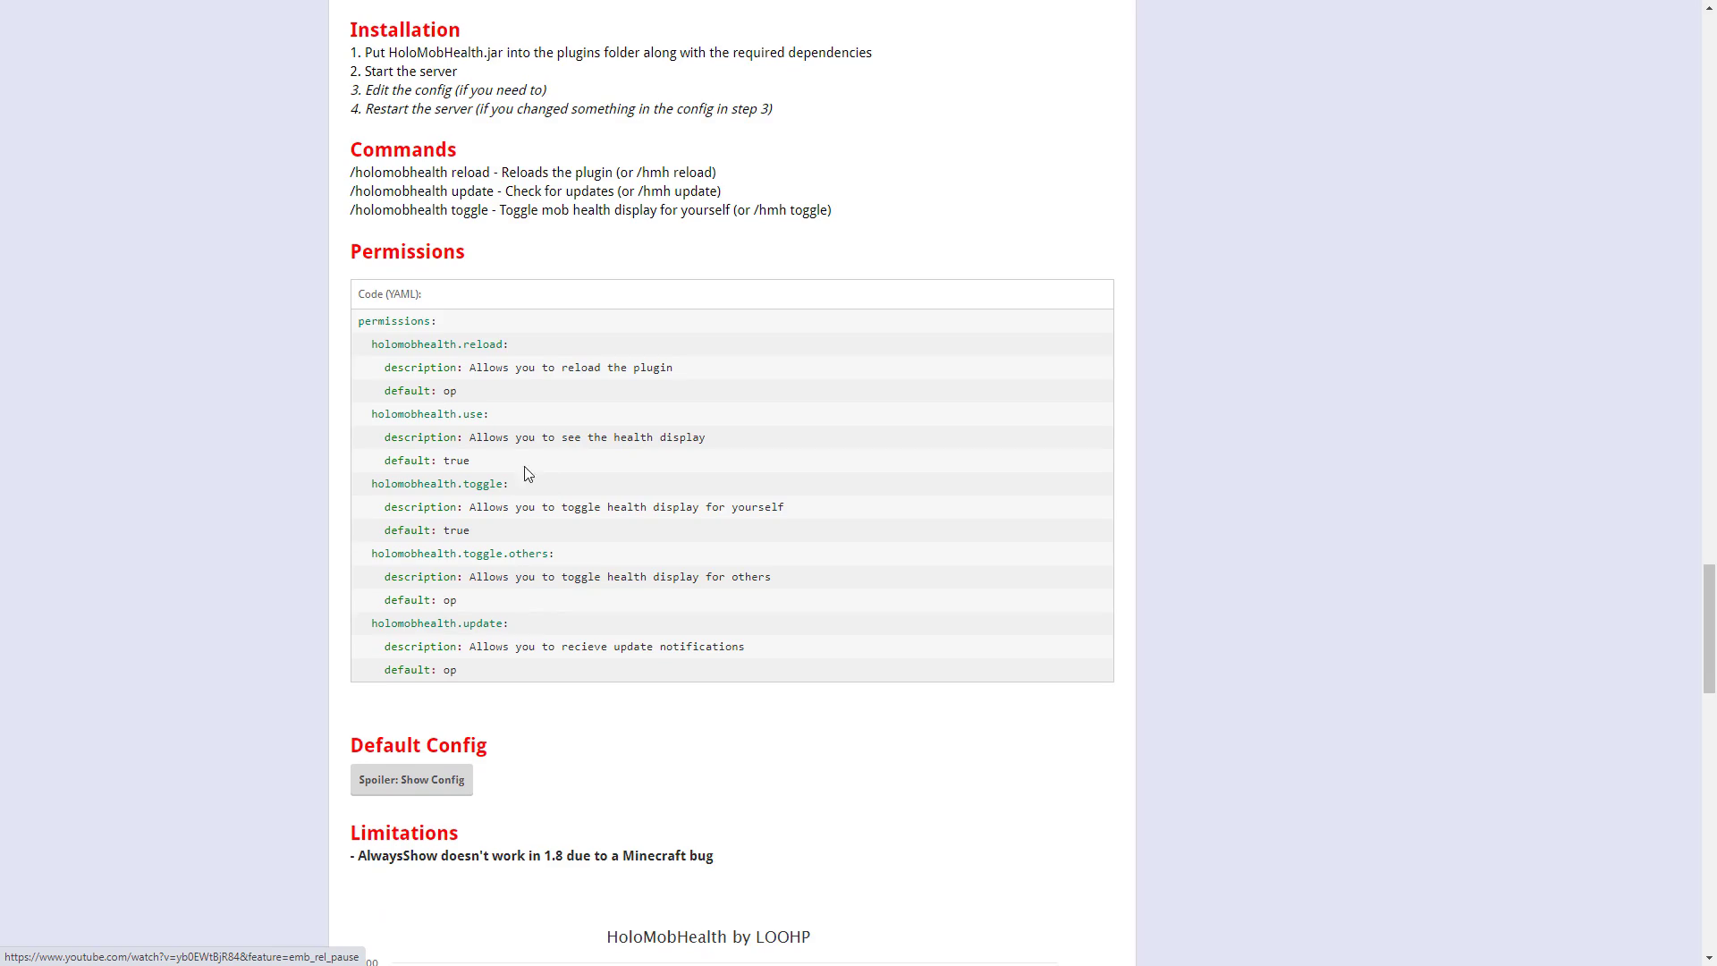
scroll("down", 3)
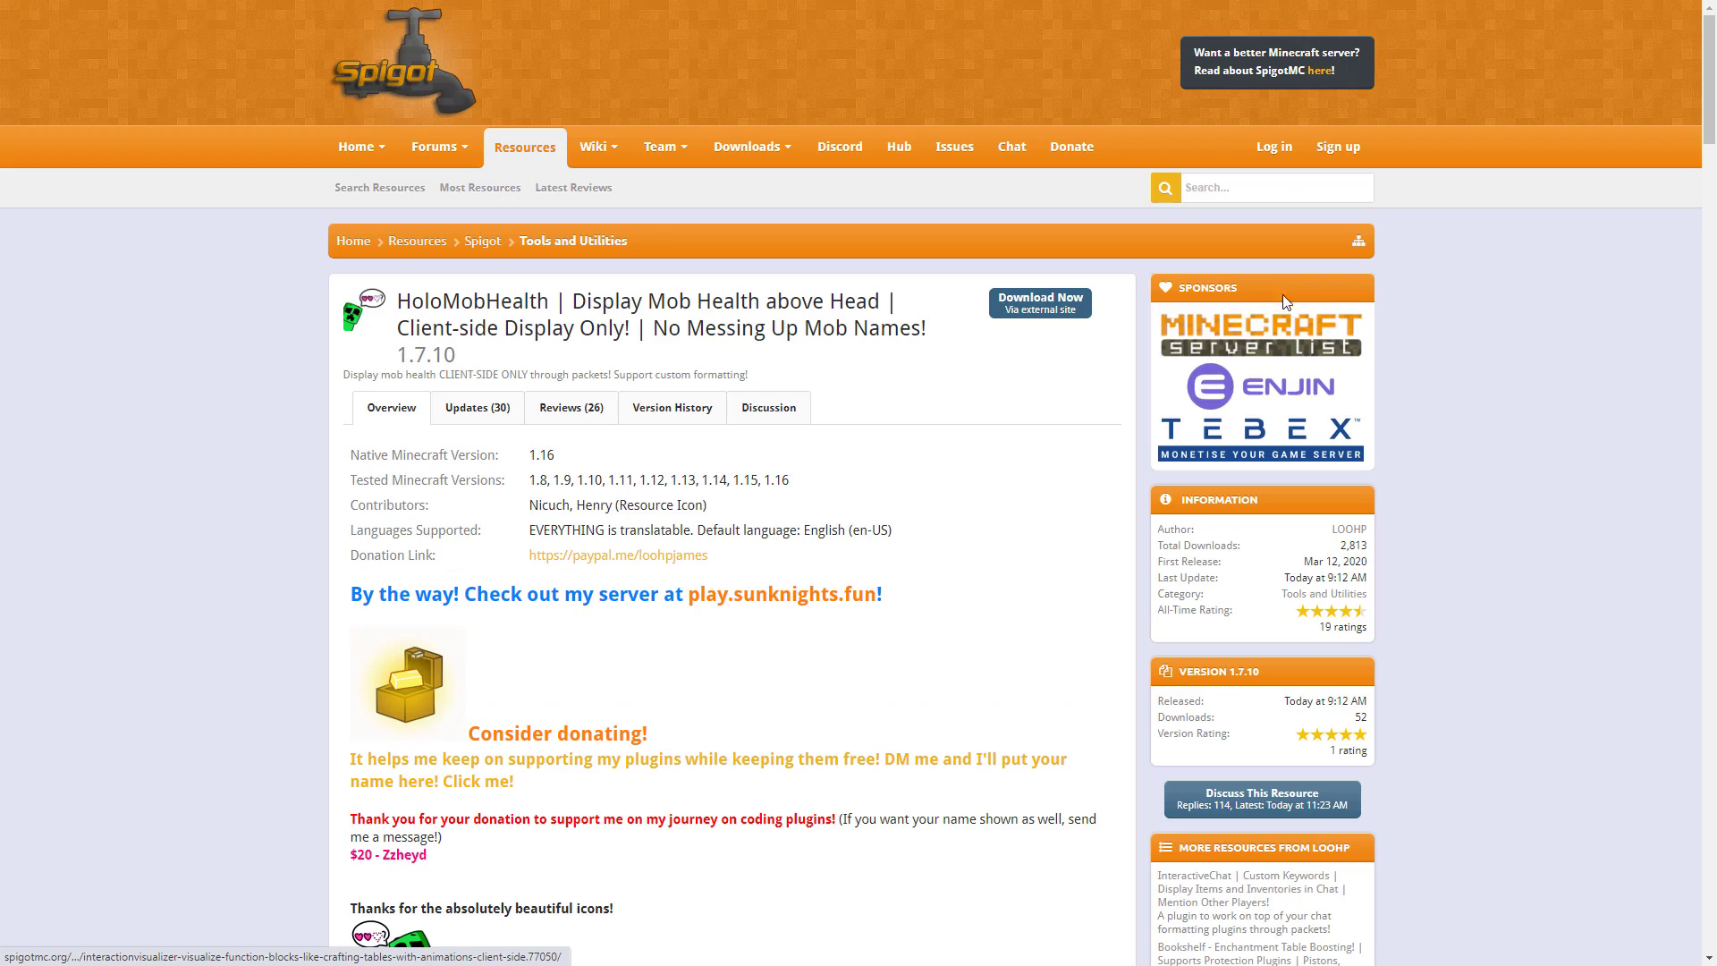
mouse_move(915, 465)
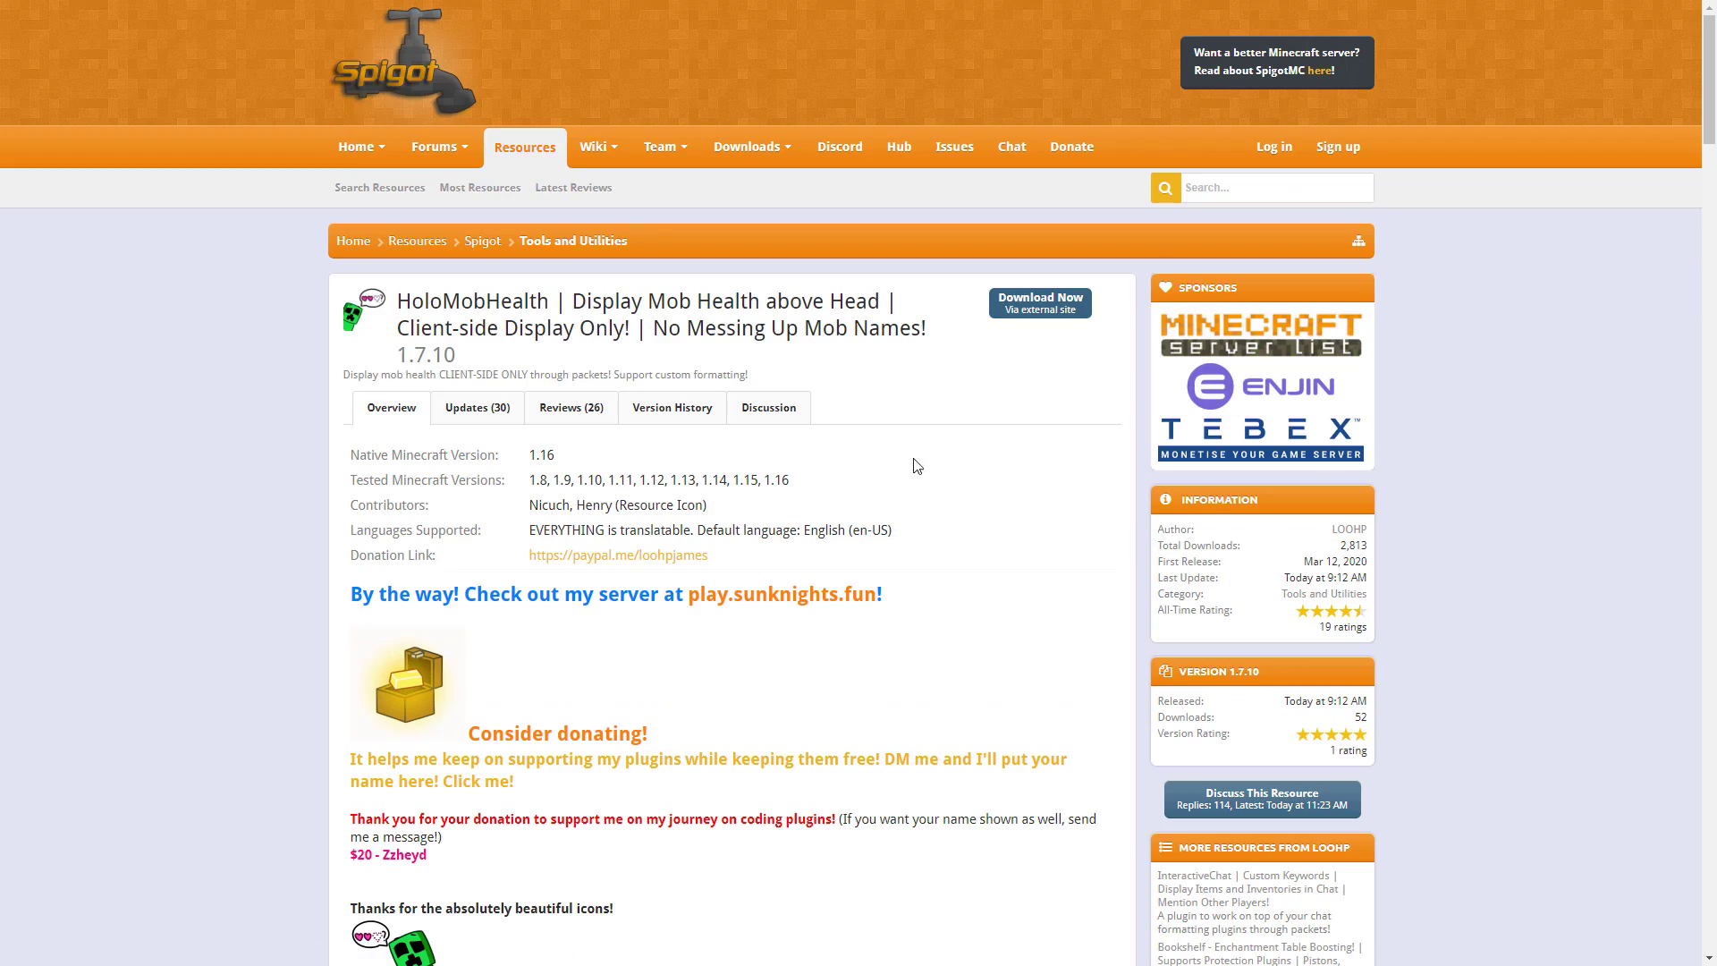